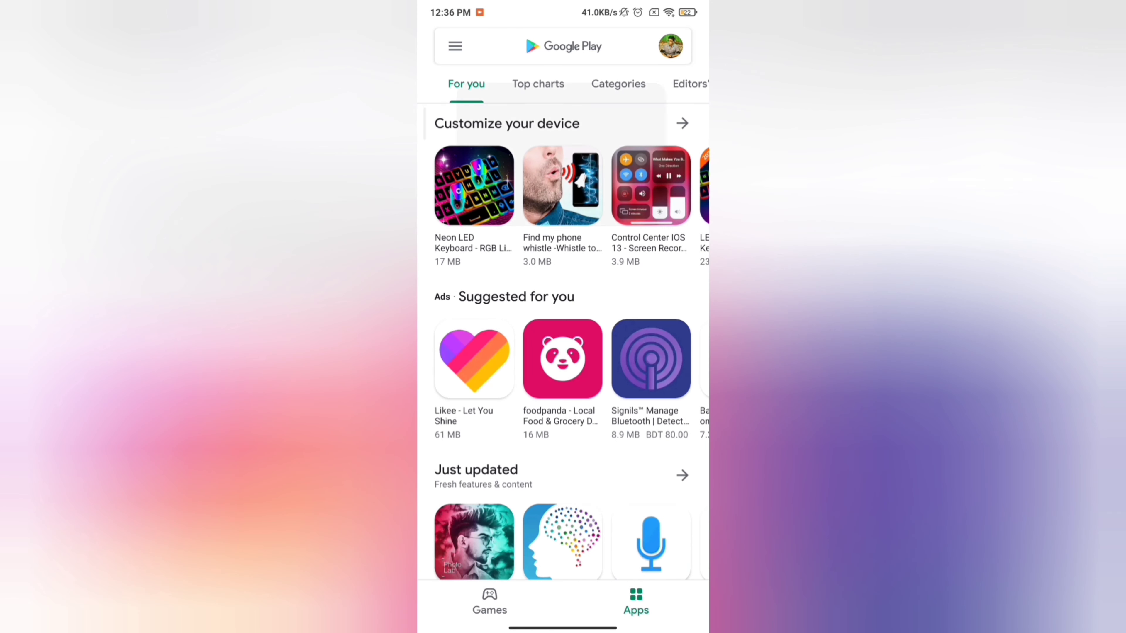
Search the Play Store for 'droid' to find the DroidCam webcam app by Dev47Apps.
type("dro")
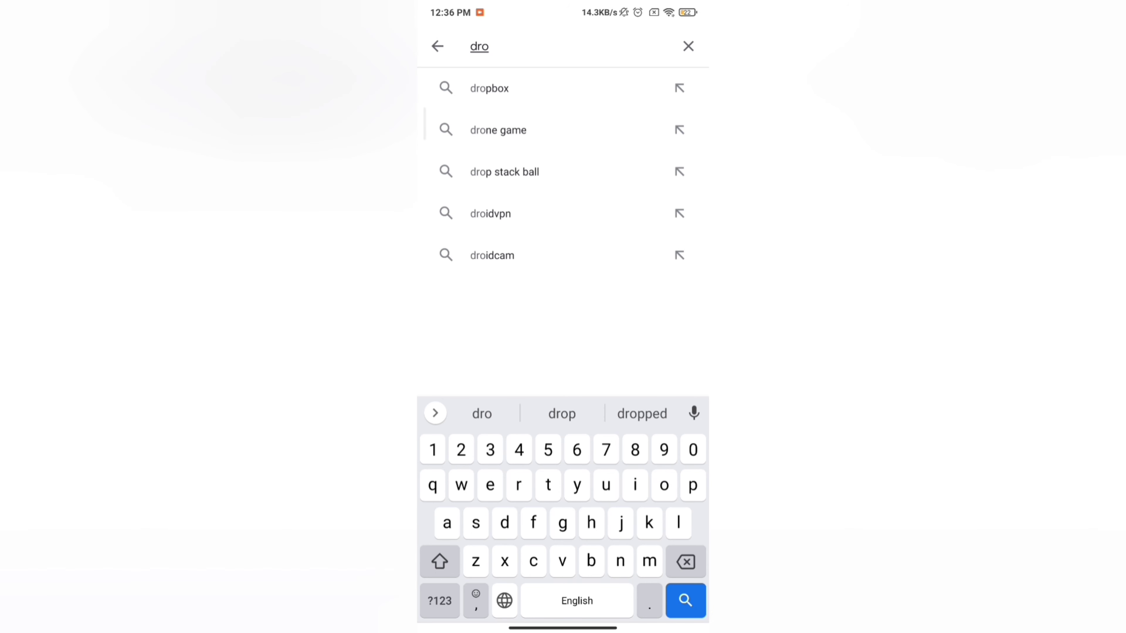
type("id")
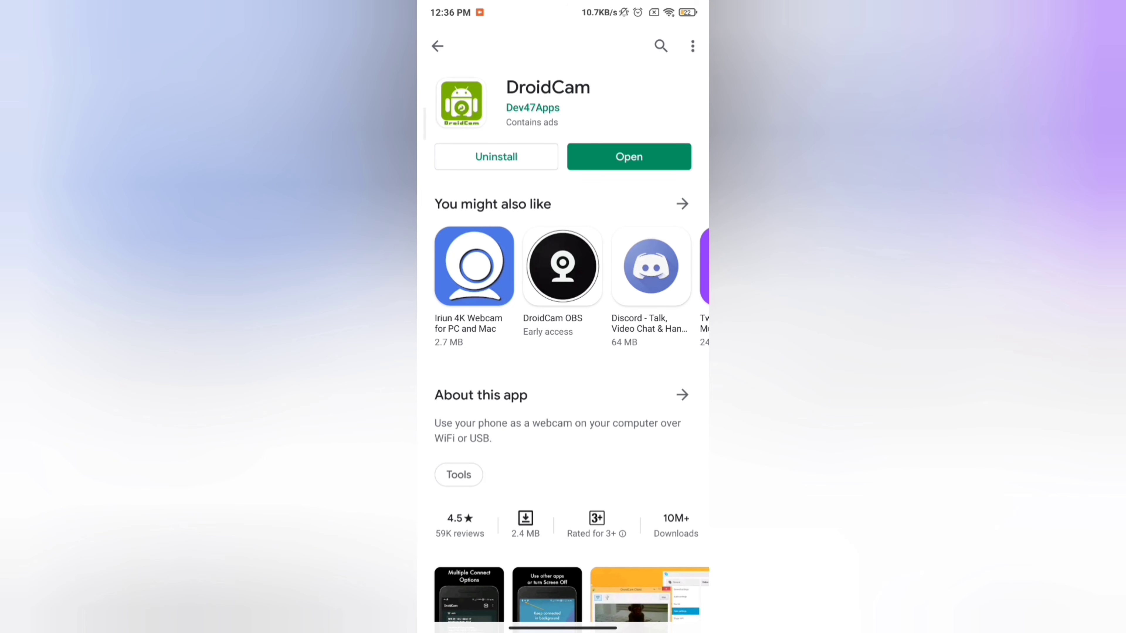
Launch DroidCam on the phone, pass the Help screen and allow audio recording.
left_click(628, 157)
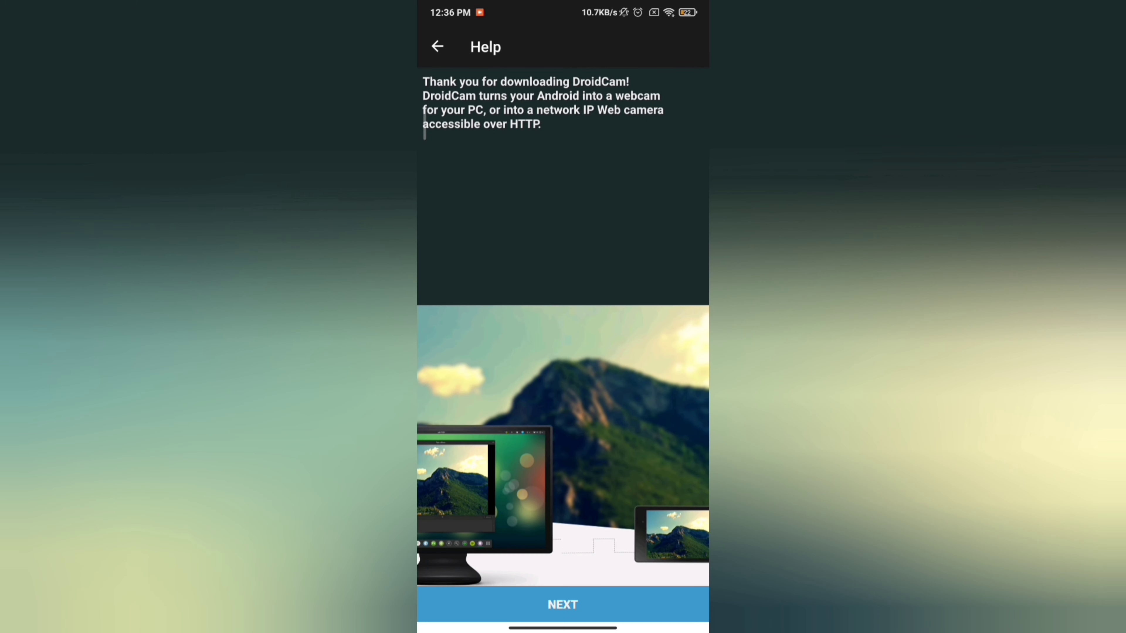
left_click(563, 604)
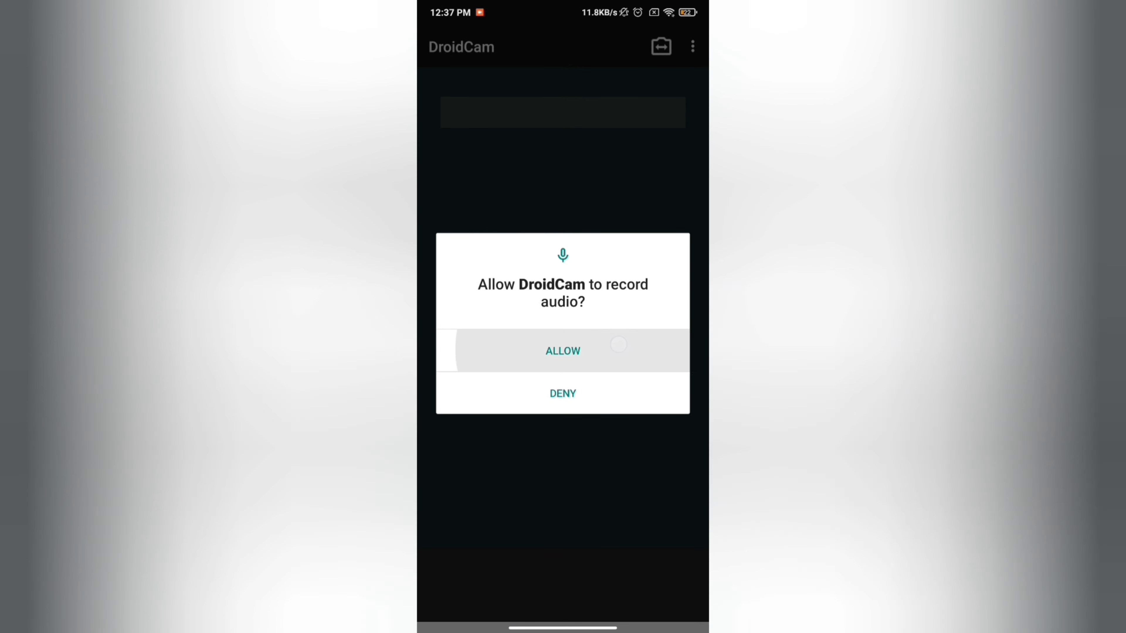
left_click(563, 351)
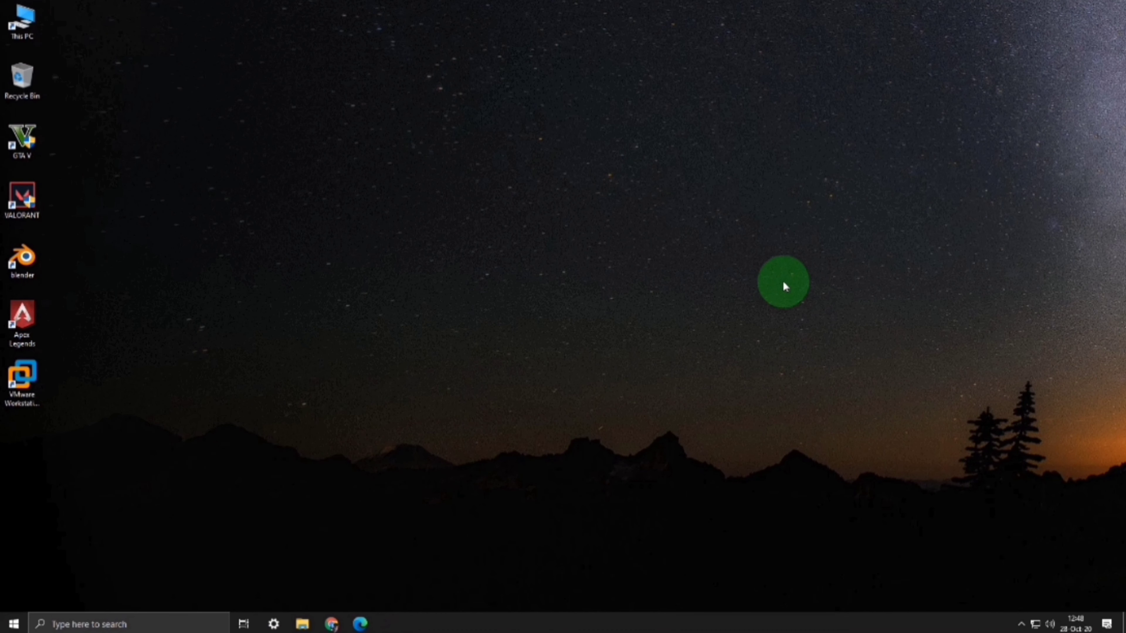
mouse_move(691, 240)
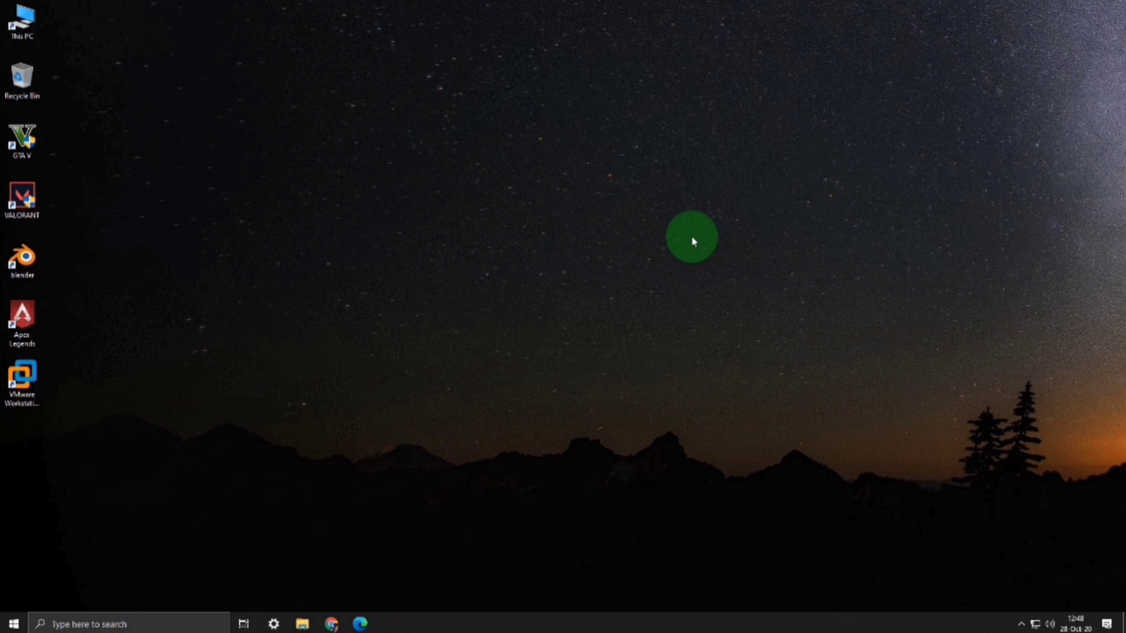
Launch Google Chrome from the taskbar to fetch the DroidCam Windows client.
left_click(272, 624)
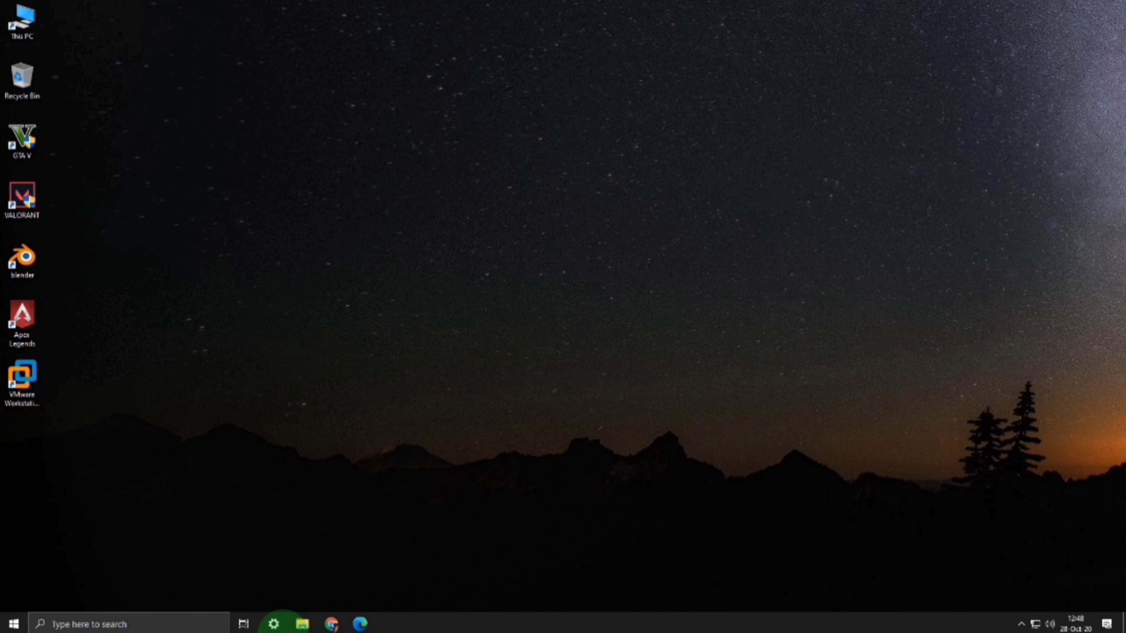
mouse_move(331, 623)
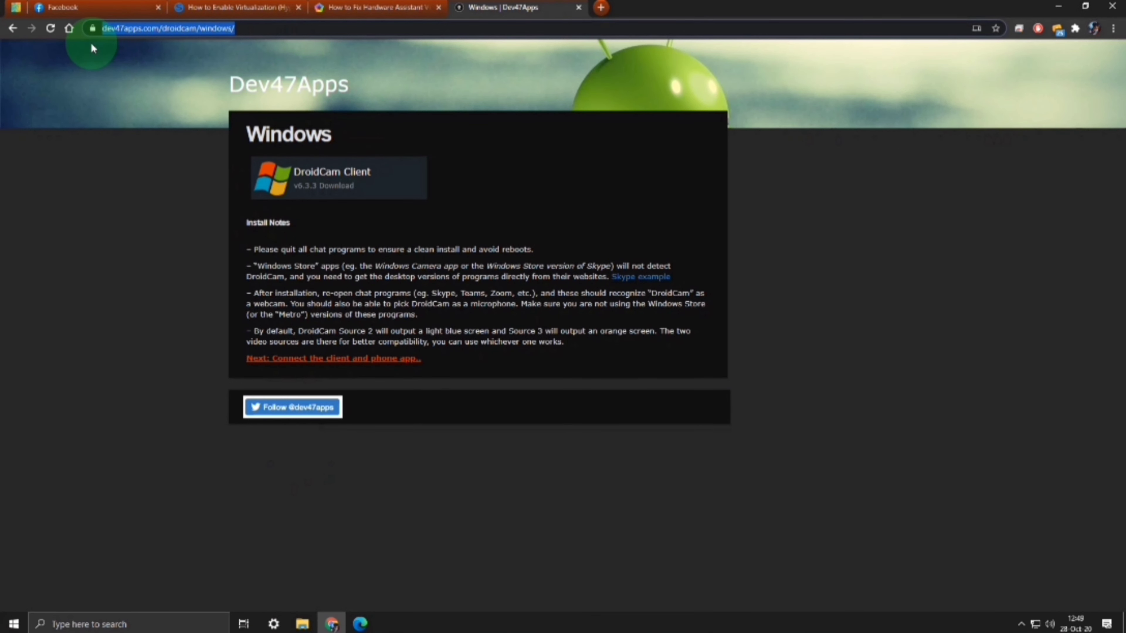
mouse_move(115, 131)
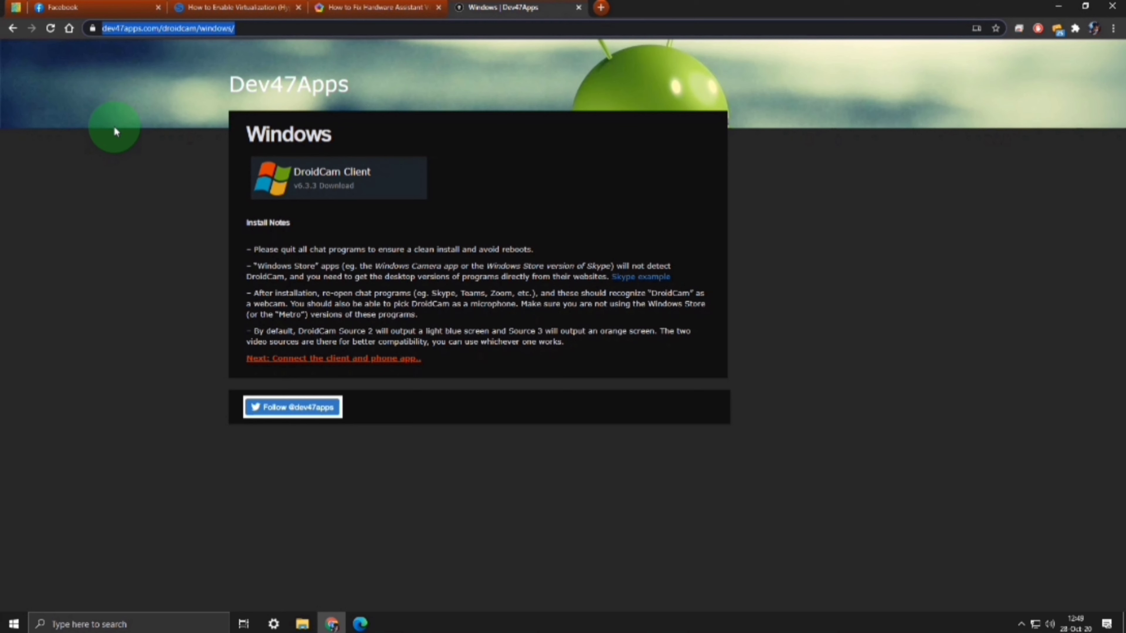
mouse_move(332, 178)
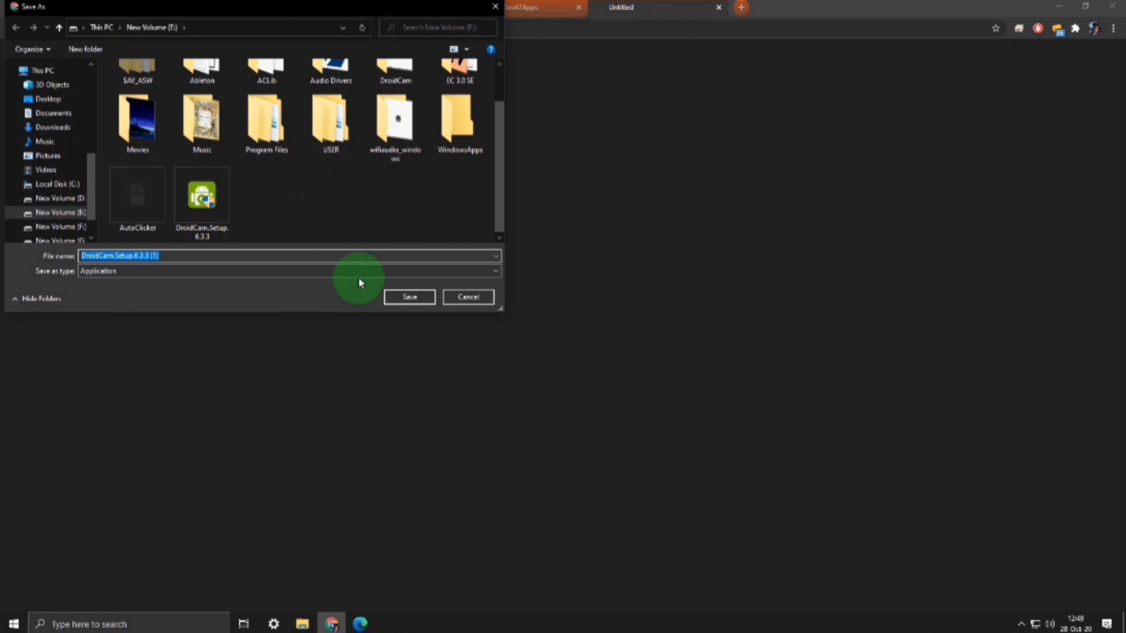
Save the DroidCam Client installer to New Volume (E:) and show it in File Explorer.
left_click(409, 297)
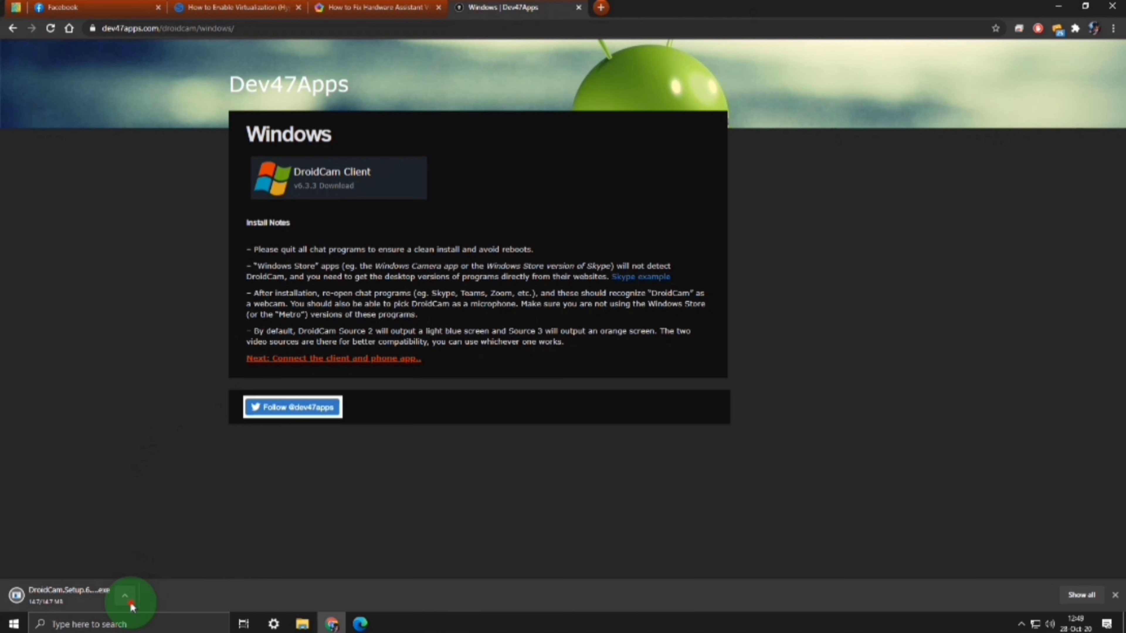
left_click(125, 596)
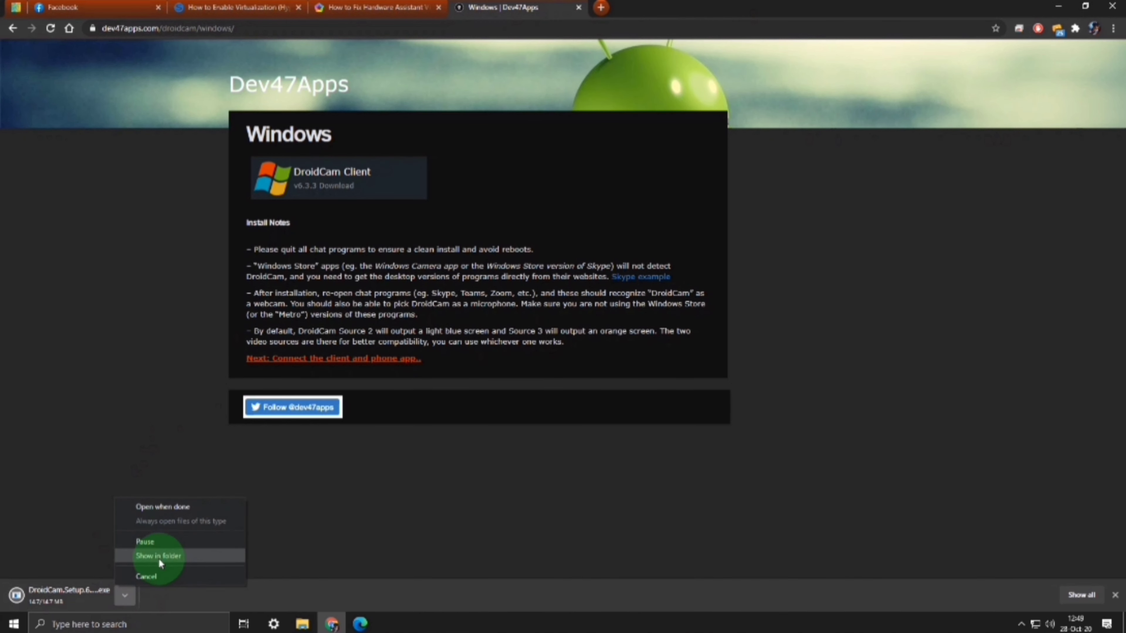
left_click(158, 556)
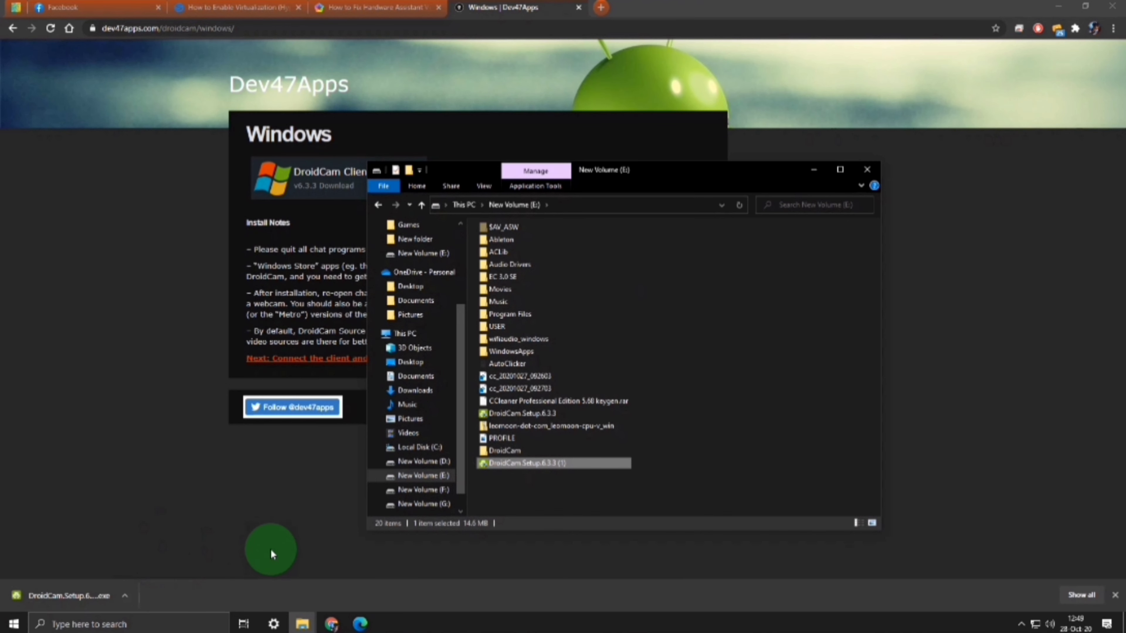
right_click(528, 463)
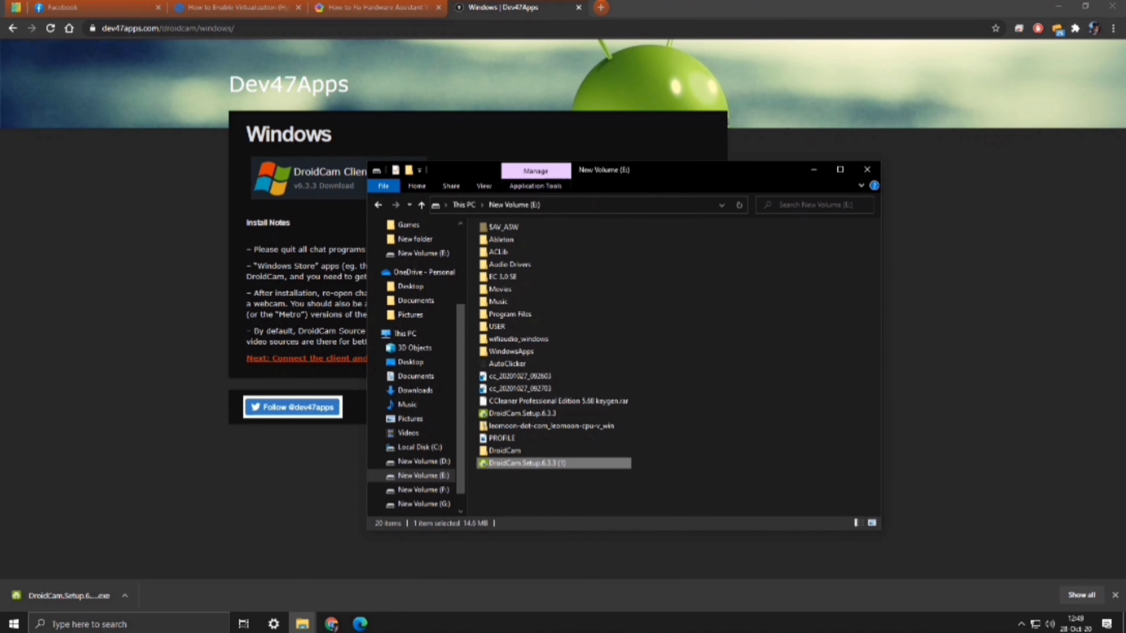
Run the DroidCam installer and choose New Volume (E:) as the install location.
double_click(528, 463)
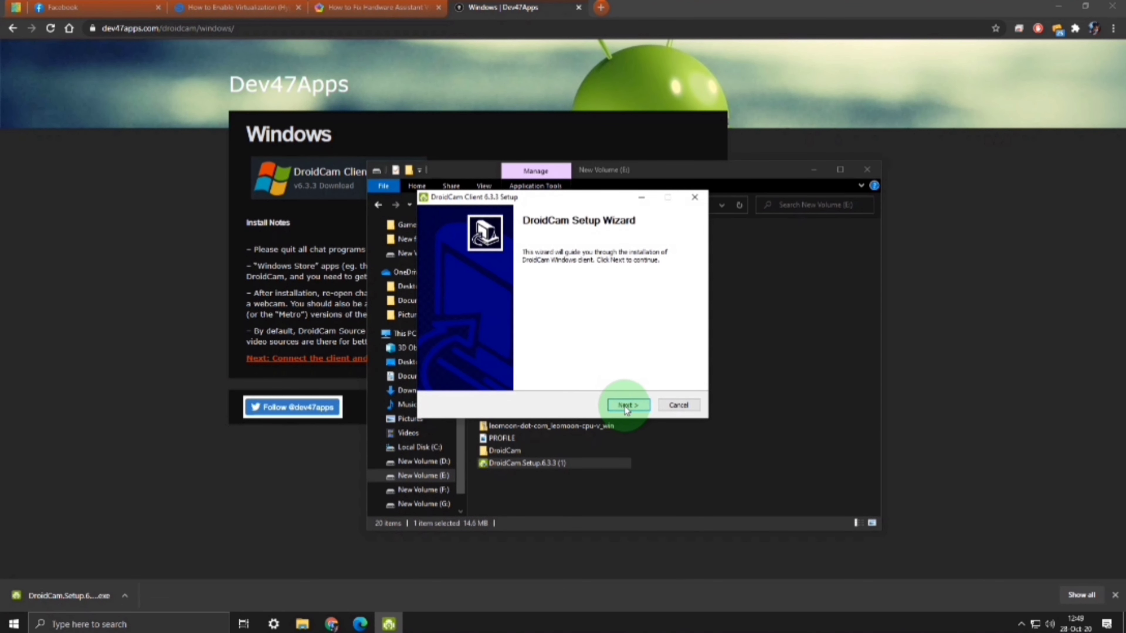
left_click(627, 405)
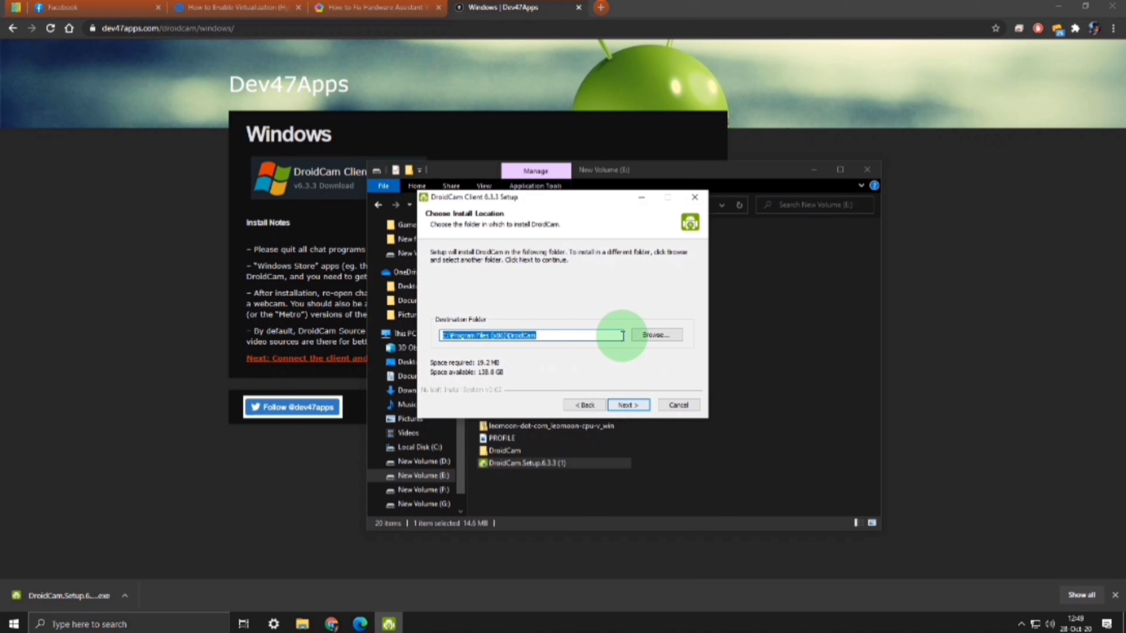
left_click(655, 335)
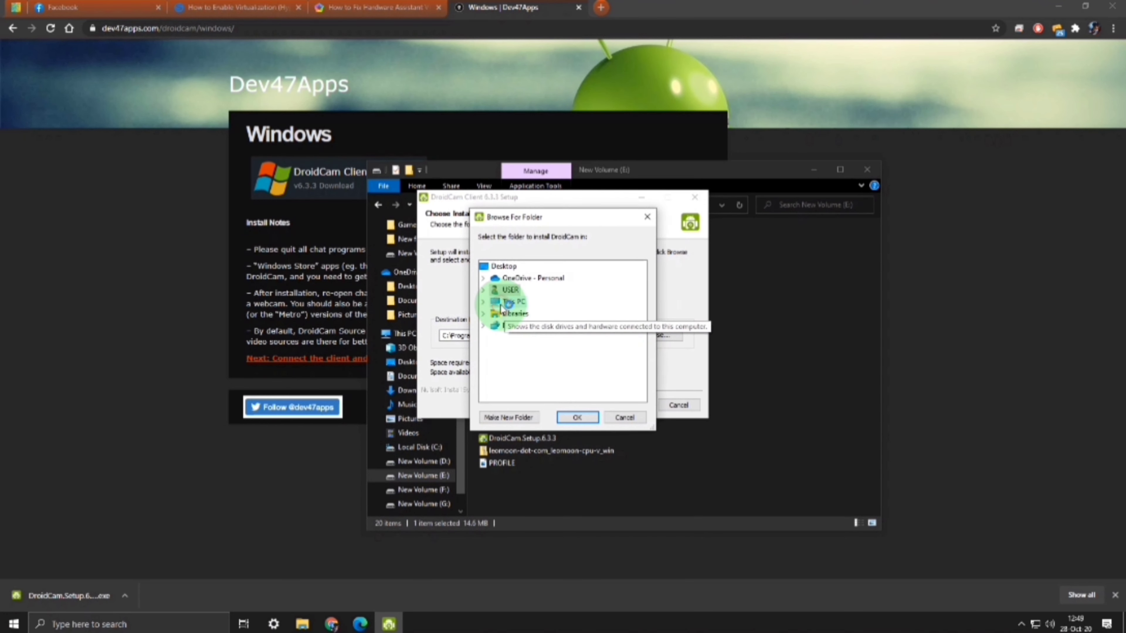
left_click(483, 301)
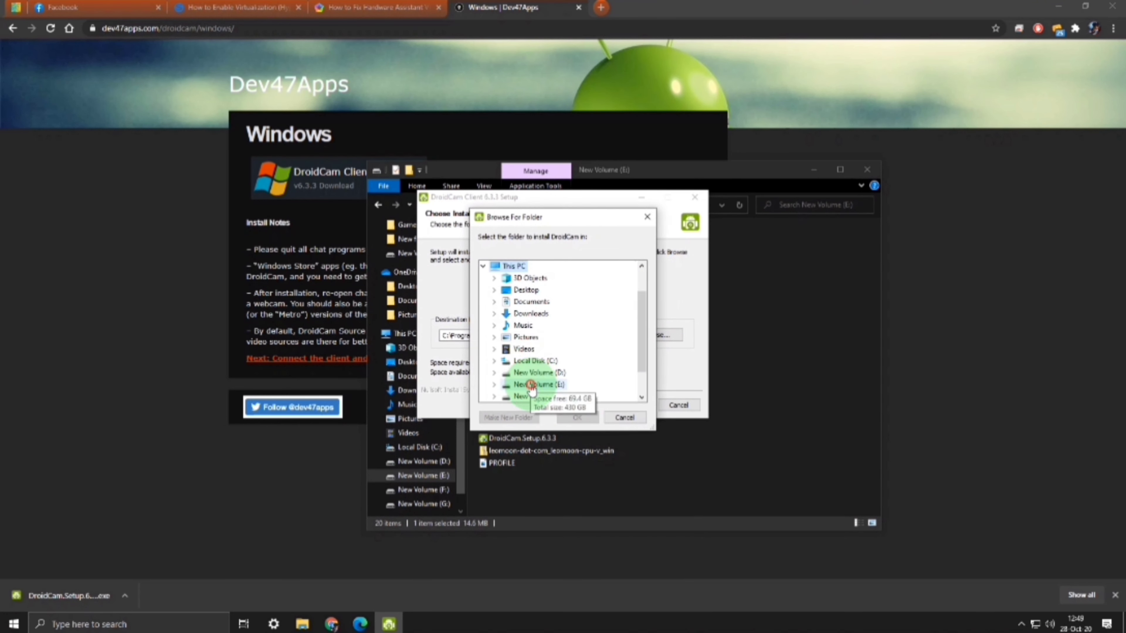
left_click(578, 417)
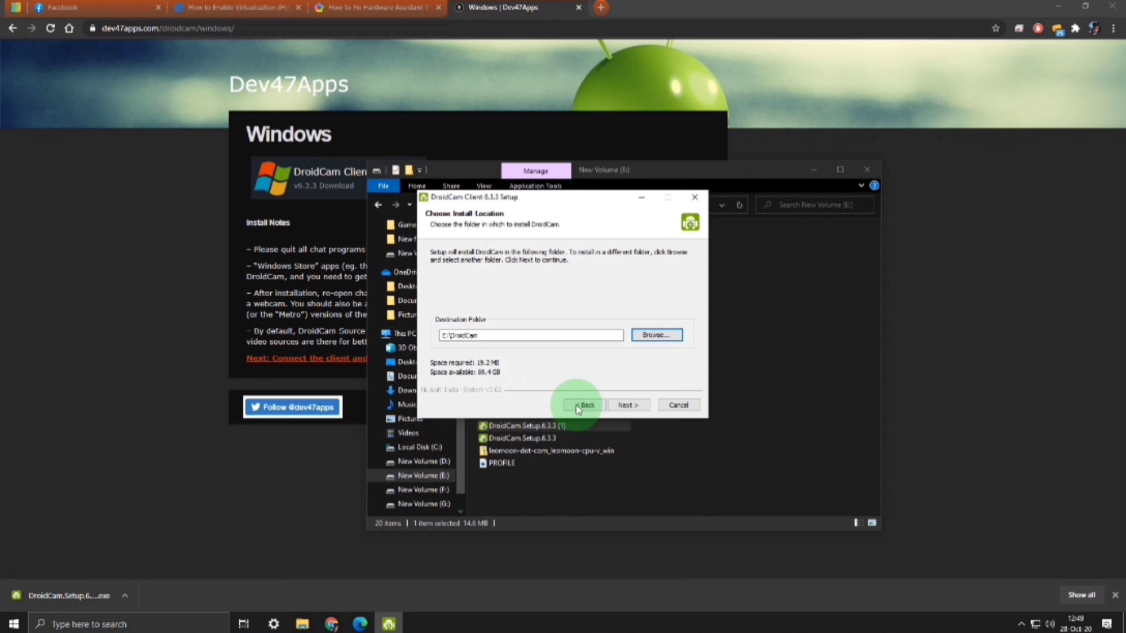
Install with Android and Apple USB support components, then finish the setup wizard.
left_click(627, 405)
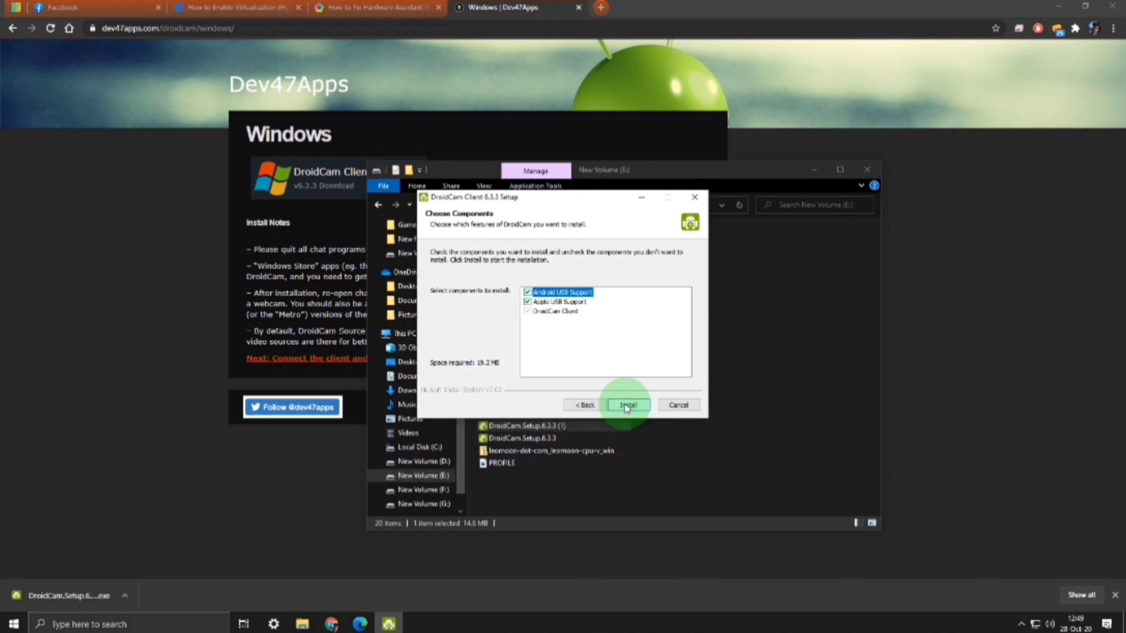
left_click(627, 405)
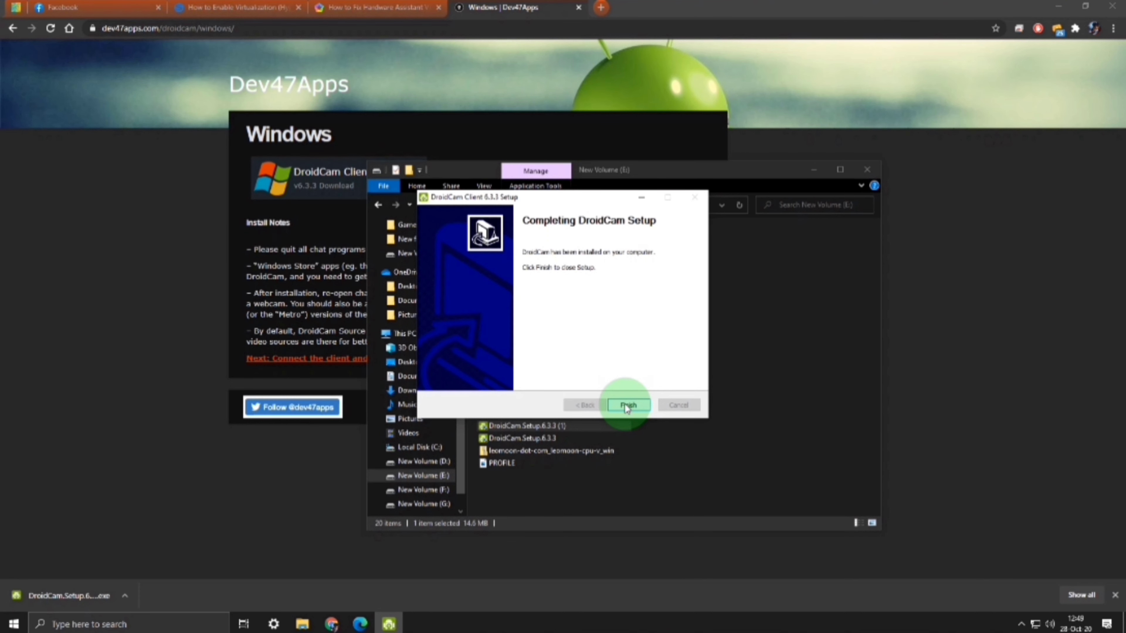
left_click(627, 406)
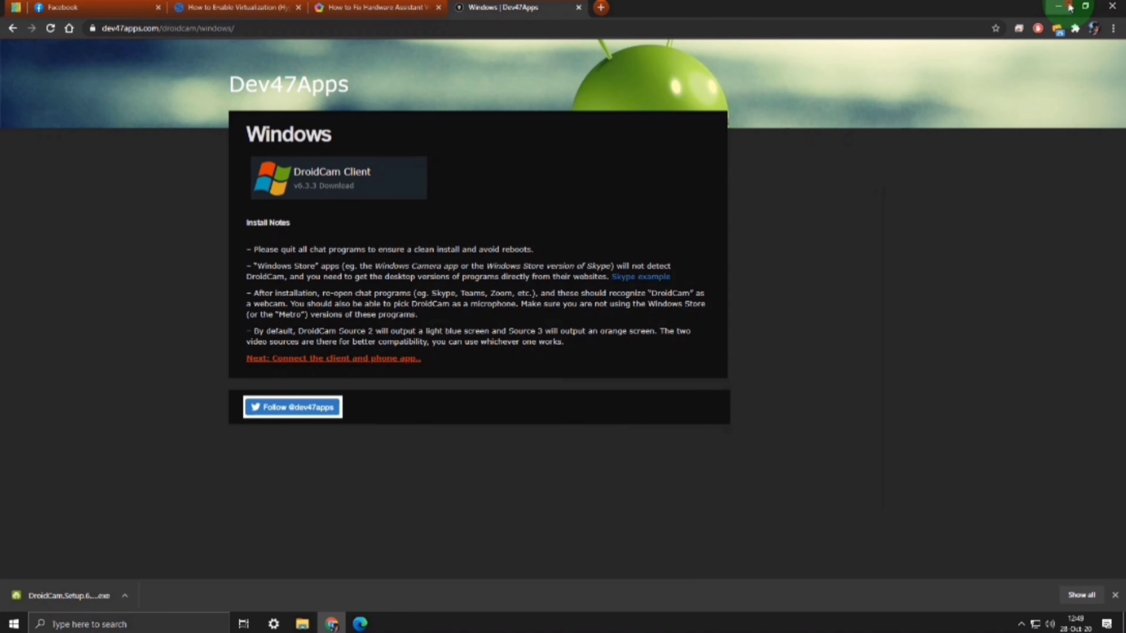
Launch DroidCam Client and start a WiFi connection to the phone at 192.168.31.25, port 4747.
left_click(1057, 7)
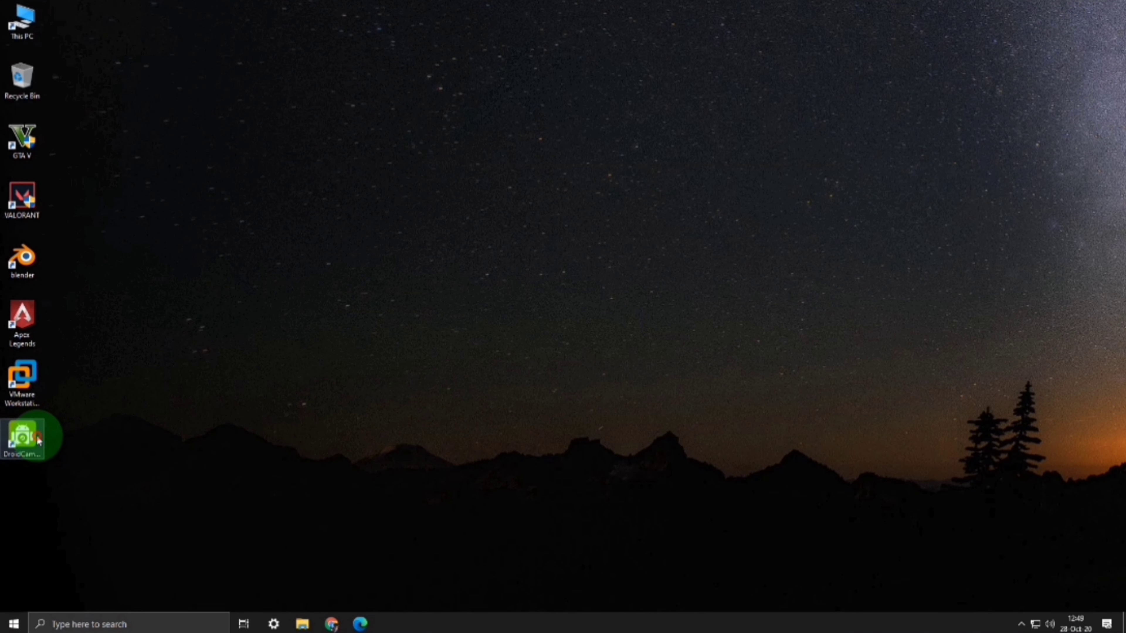
double_click(23, 438)
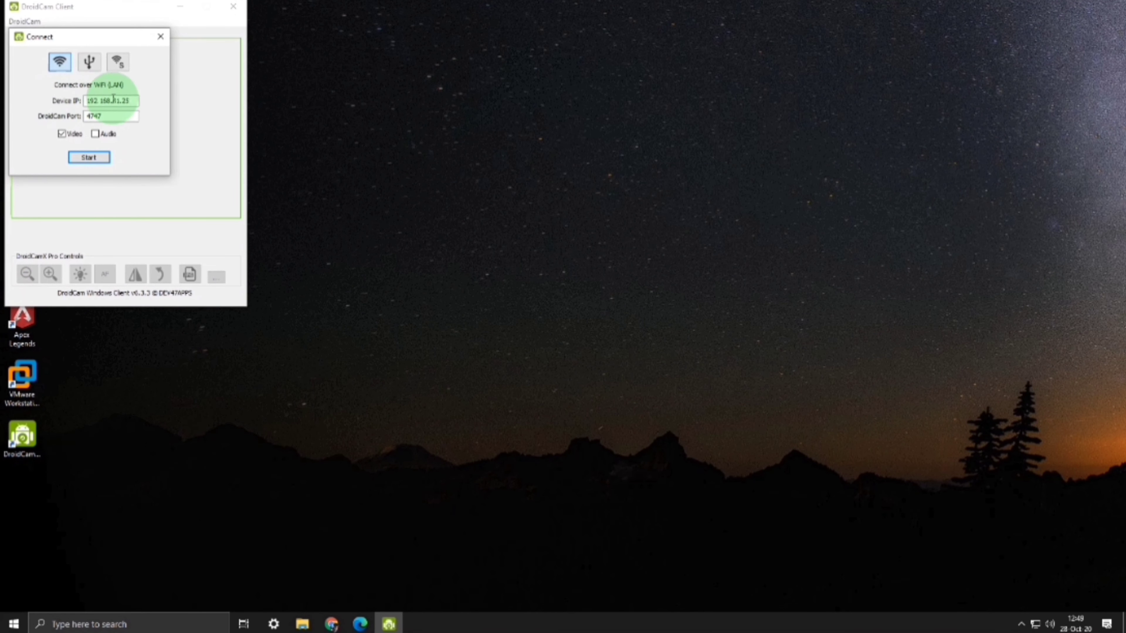
double_click(122, 100)
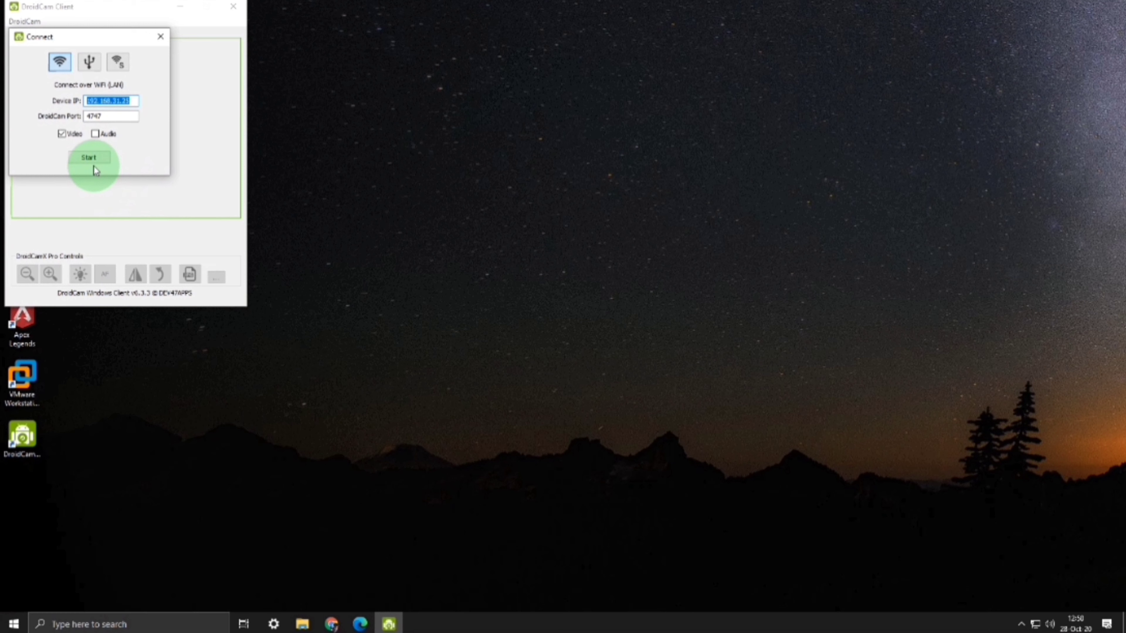
mouse_move(89, 62)
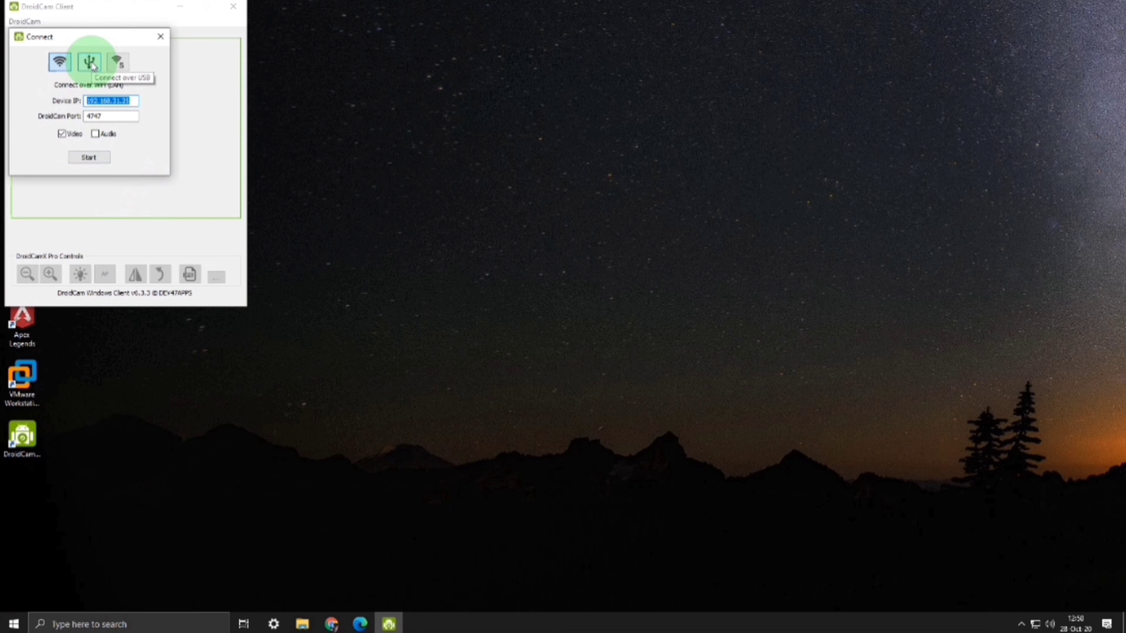
mouse_move(117, 63)
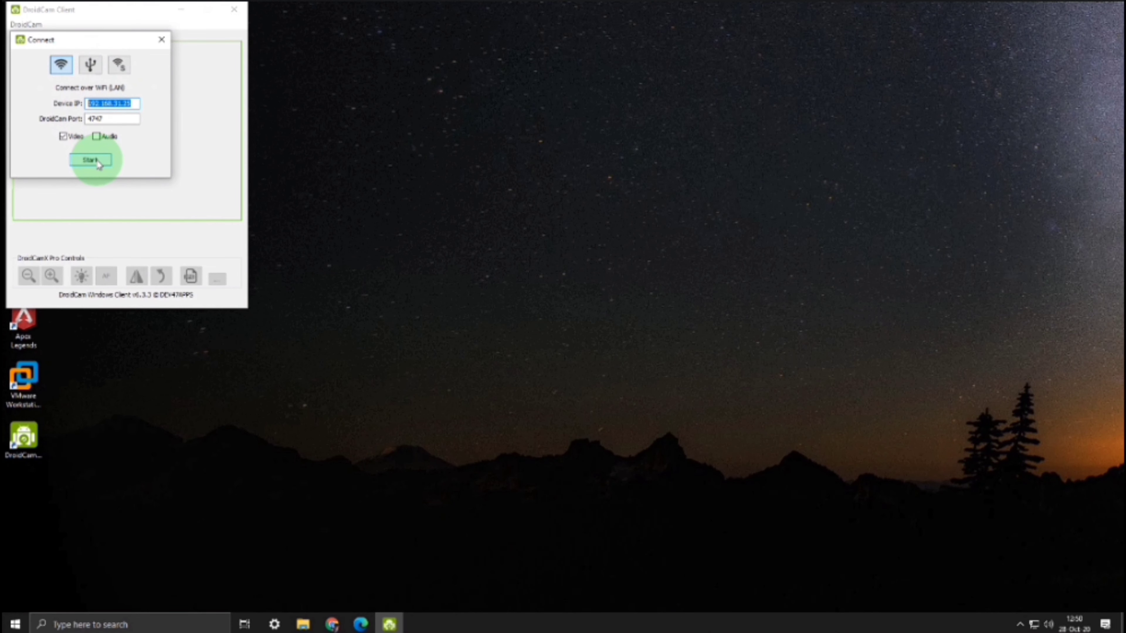
left_click(90, 160)
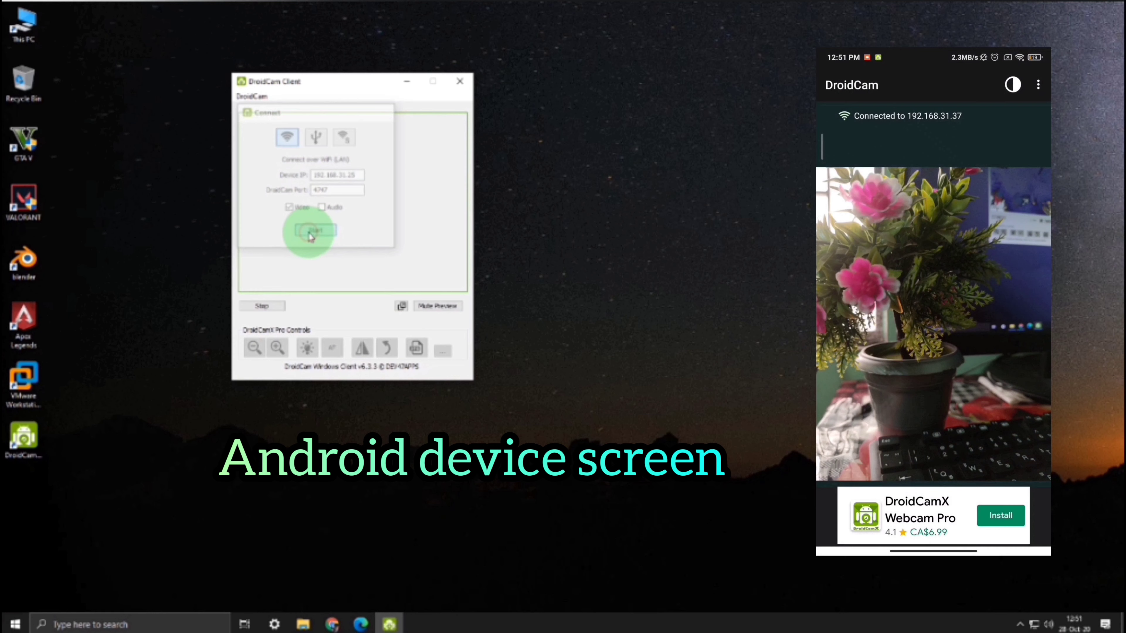
Confirm the connection so the phone's live flower-pot view plays in the client window.
left_click(313, 231)
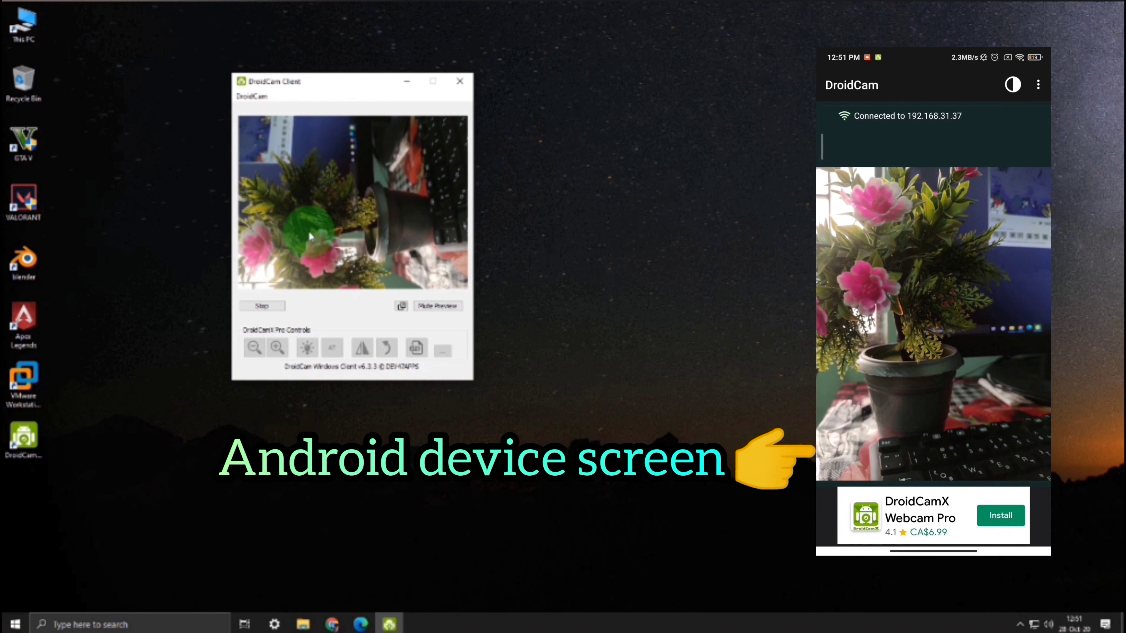
left_click(333, 348)
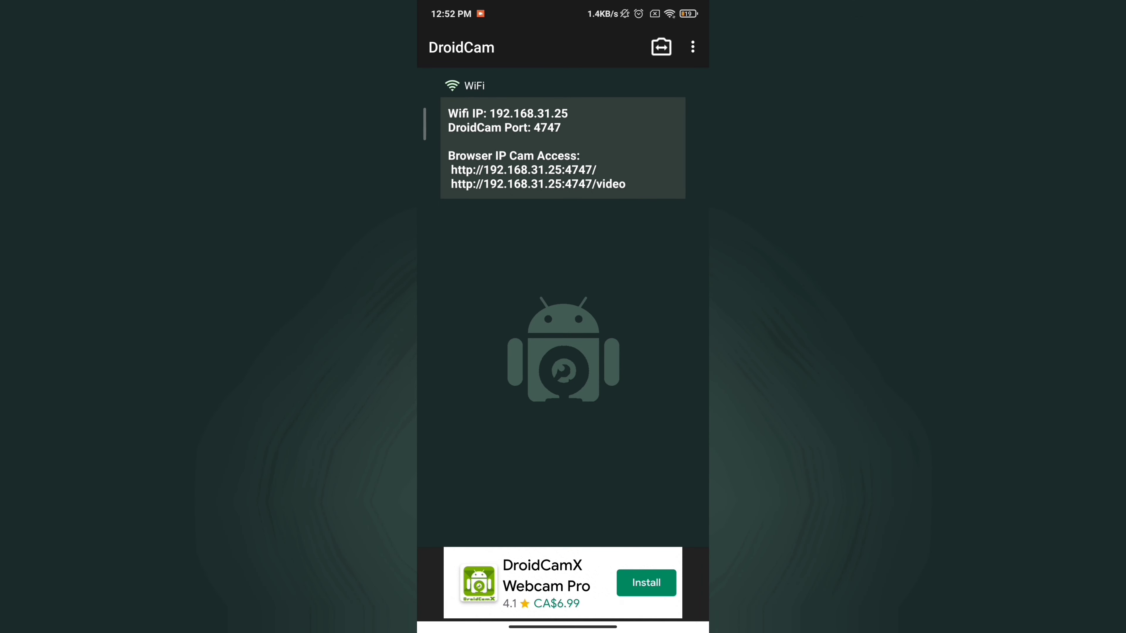
In DroidCam's phone settings, review Select Camera and keep the back camera.
left_click(691, 48)
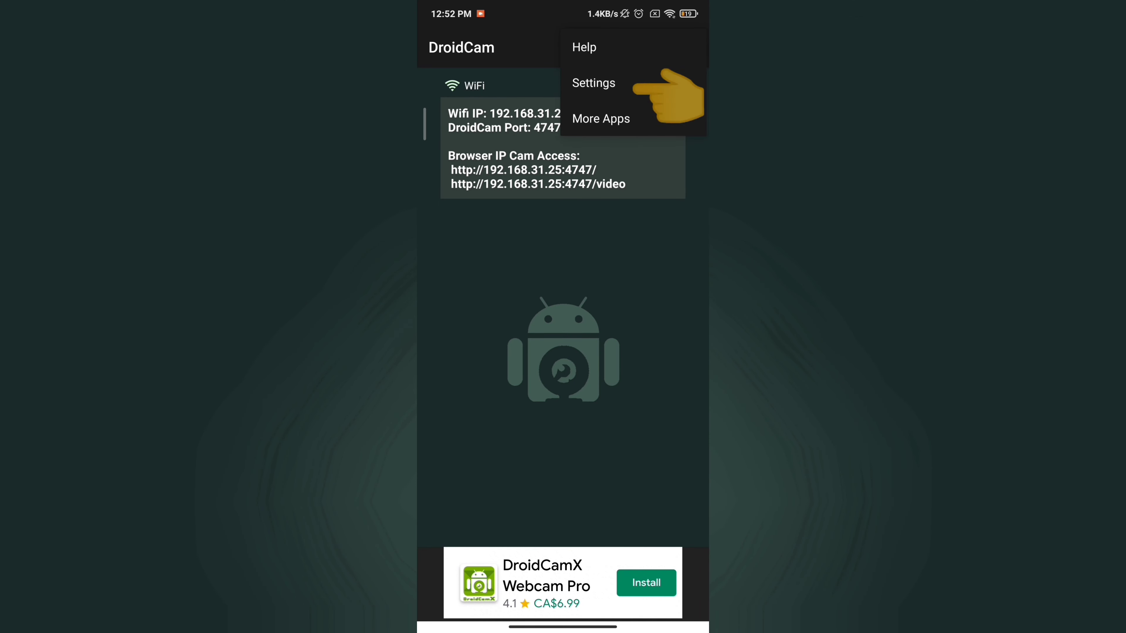
left_click(594, 83)
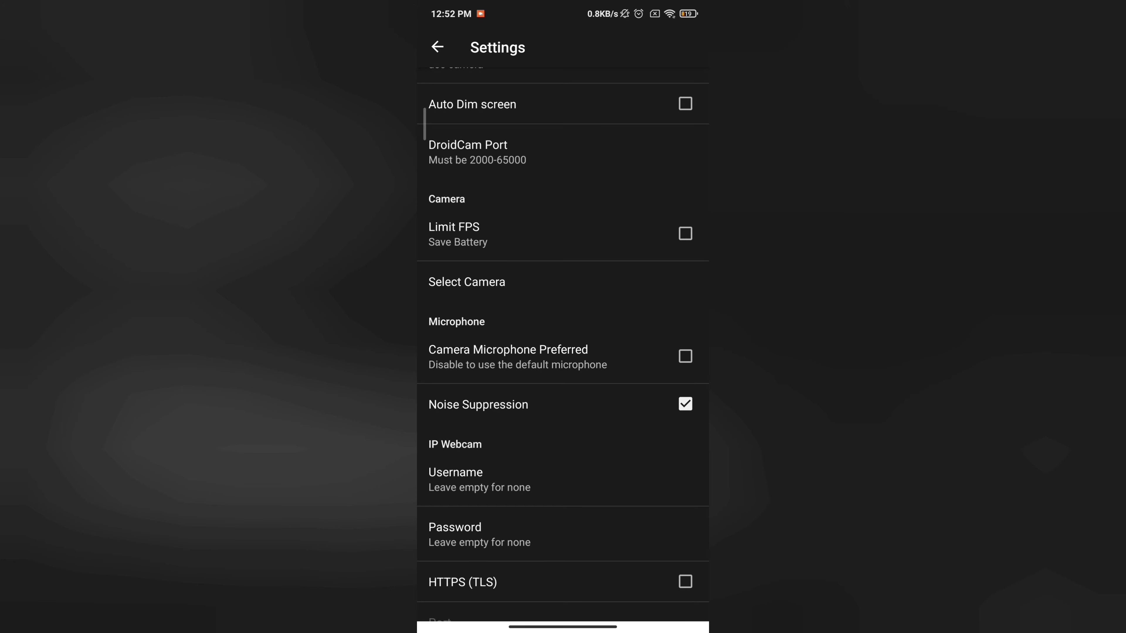
left_click(466, 282)
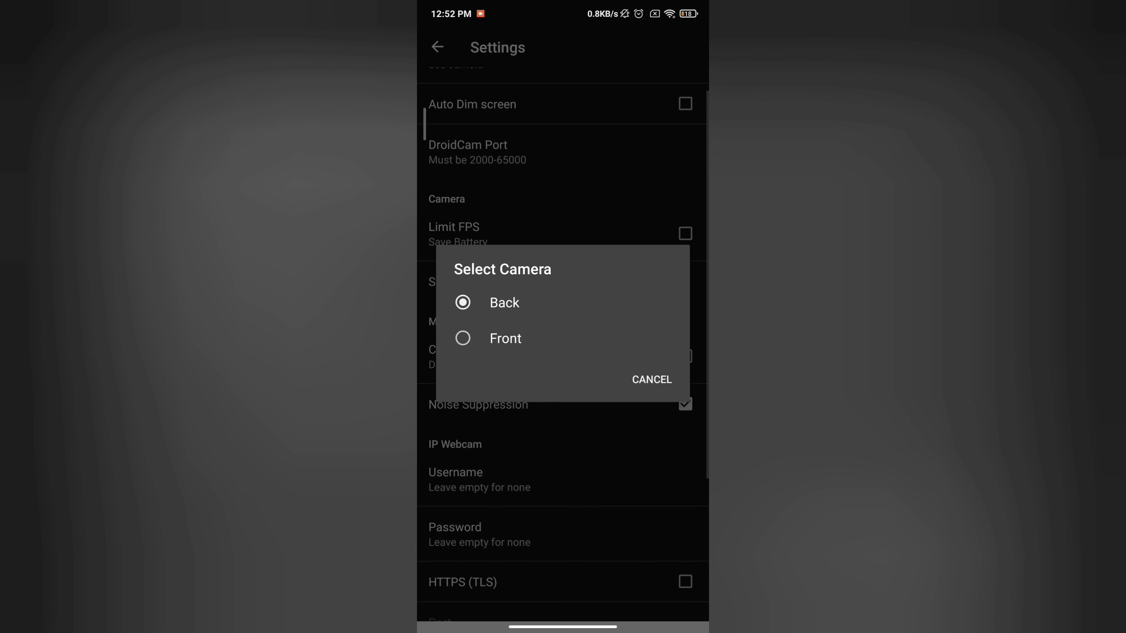
left_click(650, 379)
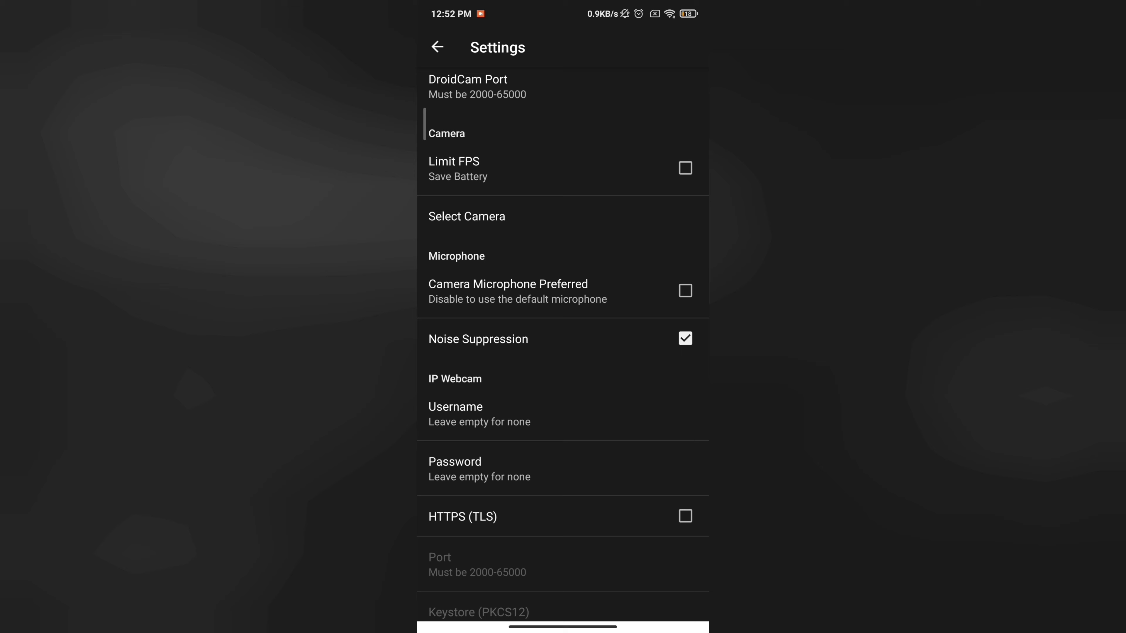
Set a username and password for IP webcam browser access.
scroll("down", 3)
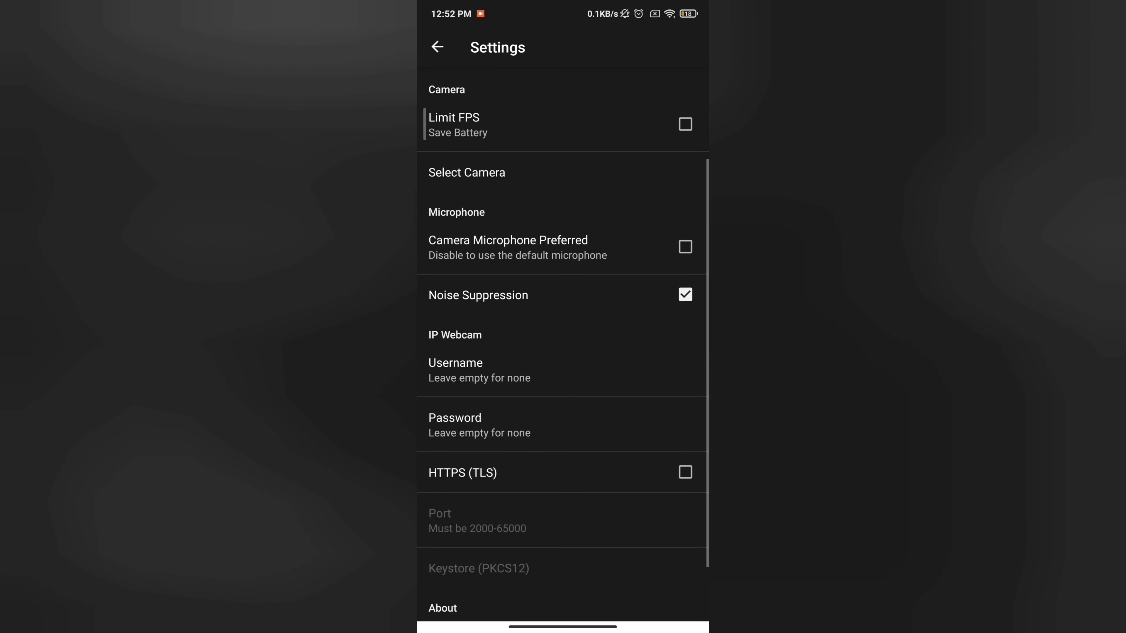
left_click(479, 369)
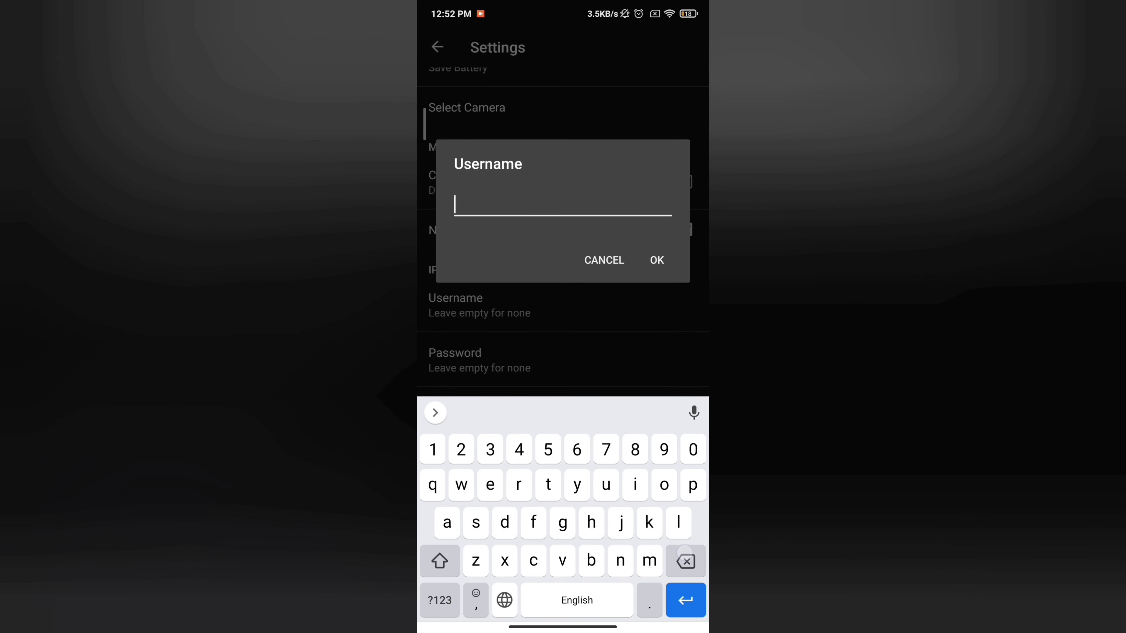
left_click(603, 260)
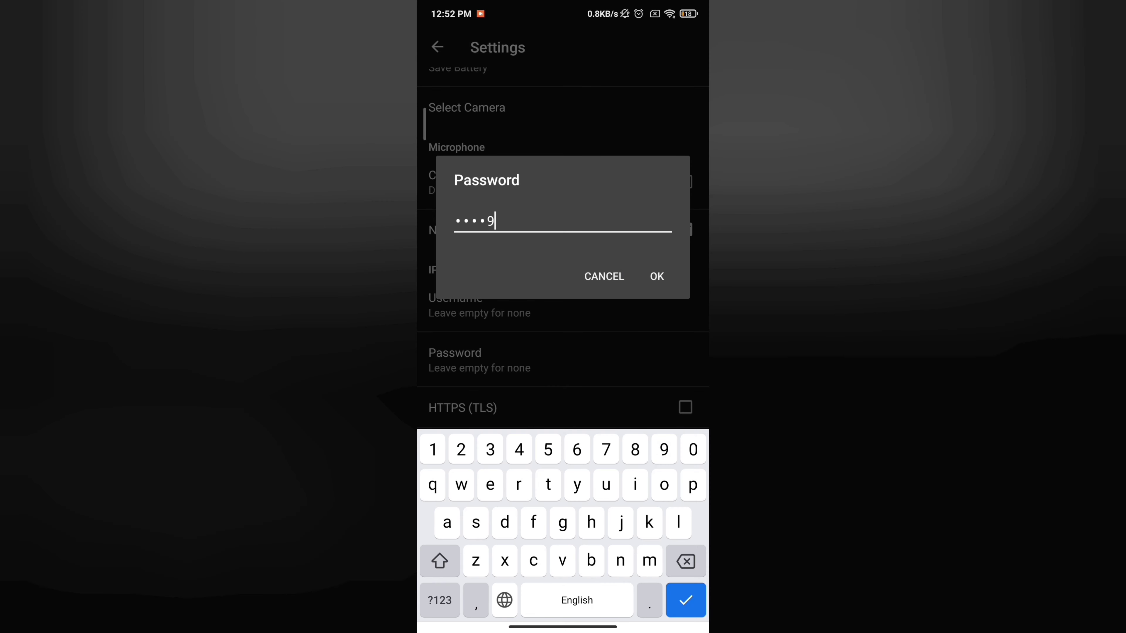
left_click(655, 276)
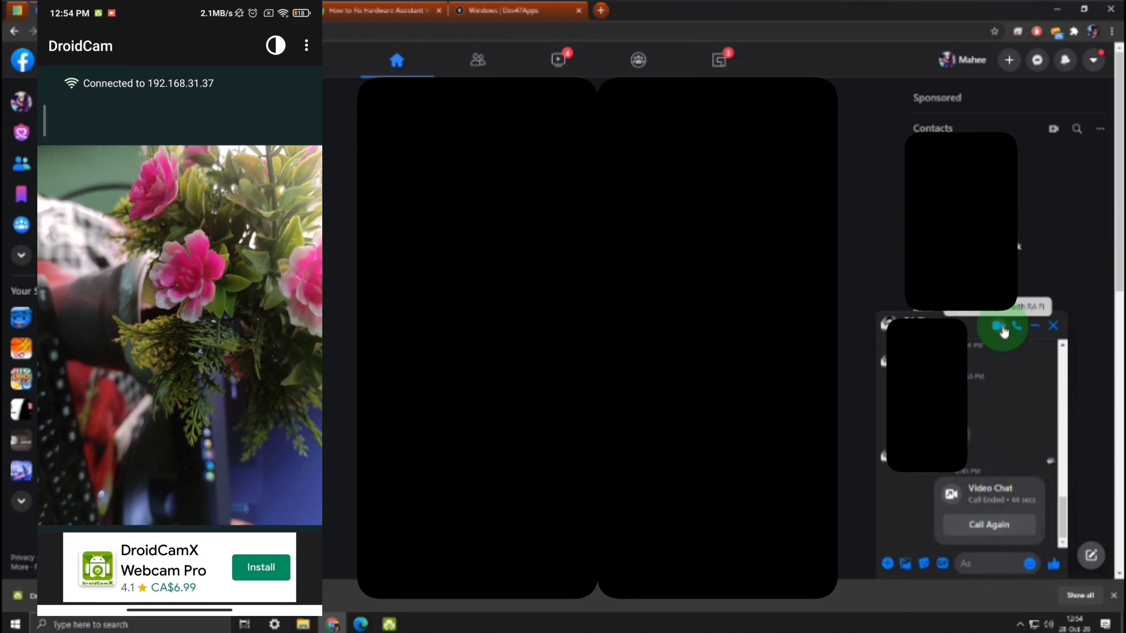
Start a Messenger video call using the phone camera feed and mute the microphone.
left_click(998, 327)
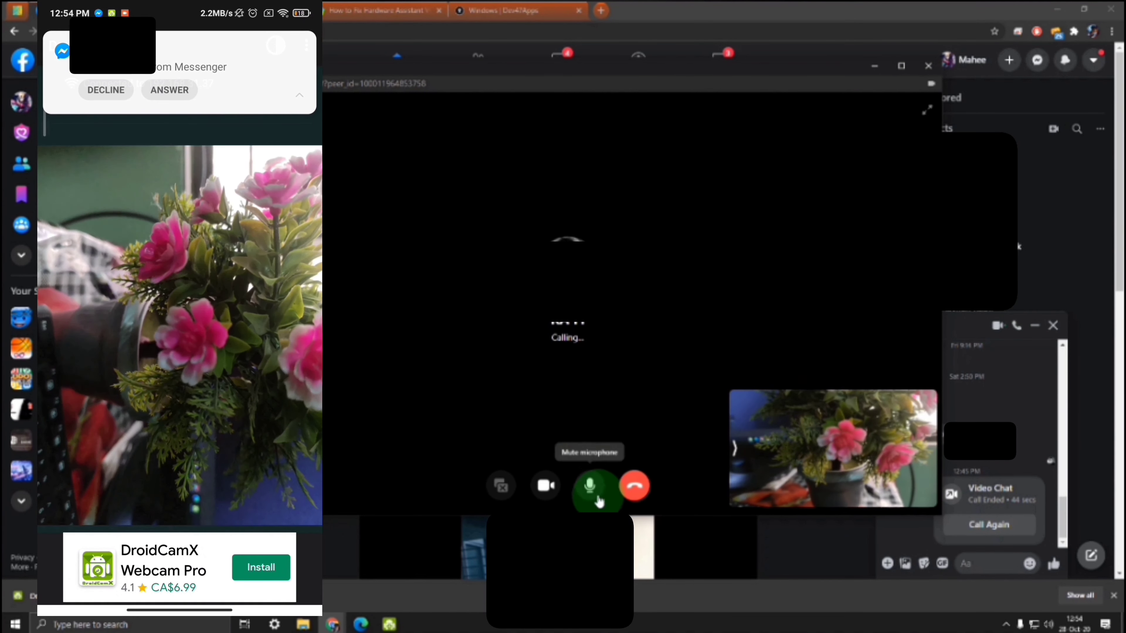
left_click(635, 486)
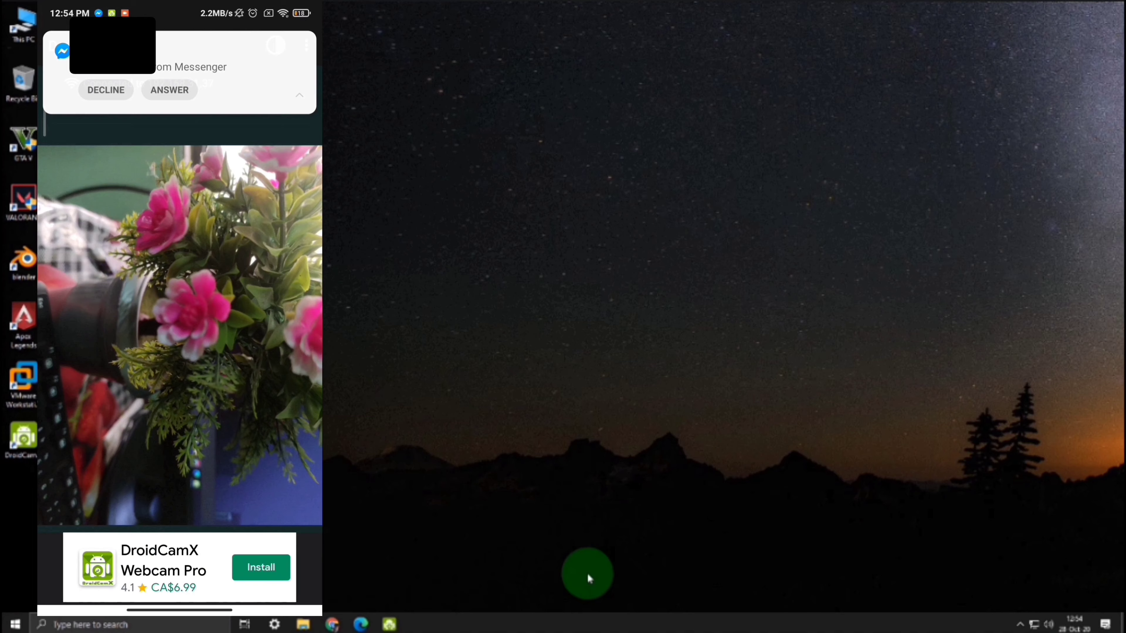
Sign in to 192.168.31.25:4747/video with the IP webcam credentials and dismiss the save-password offer.
left_click(332, 623)
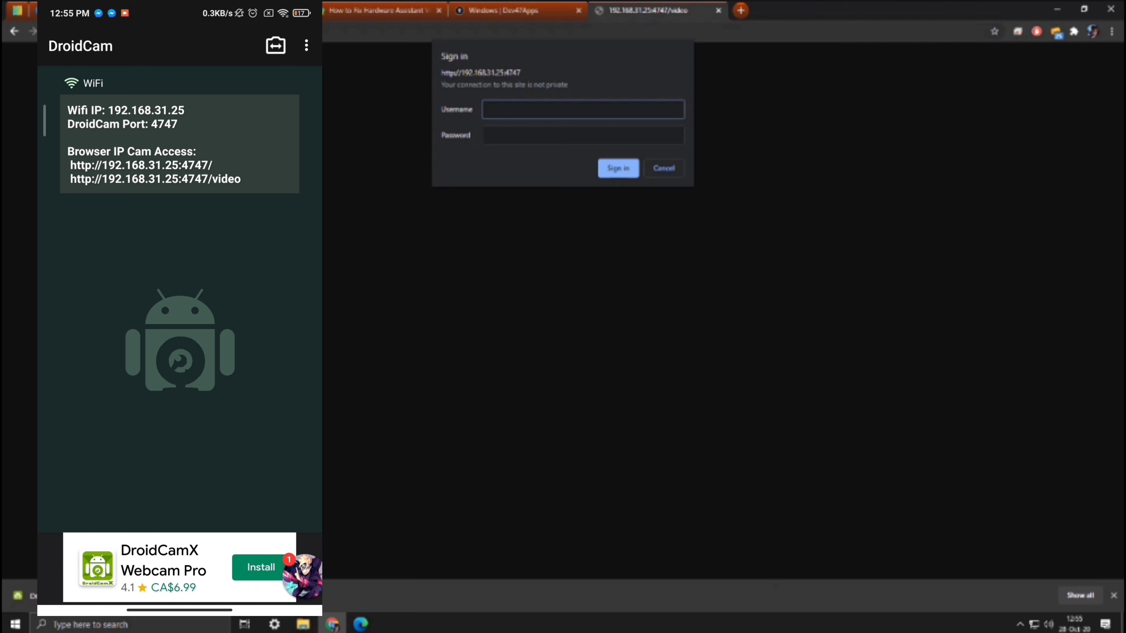
left_click(583, 109)
type("user")
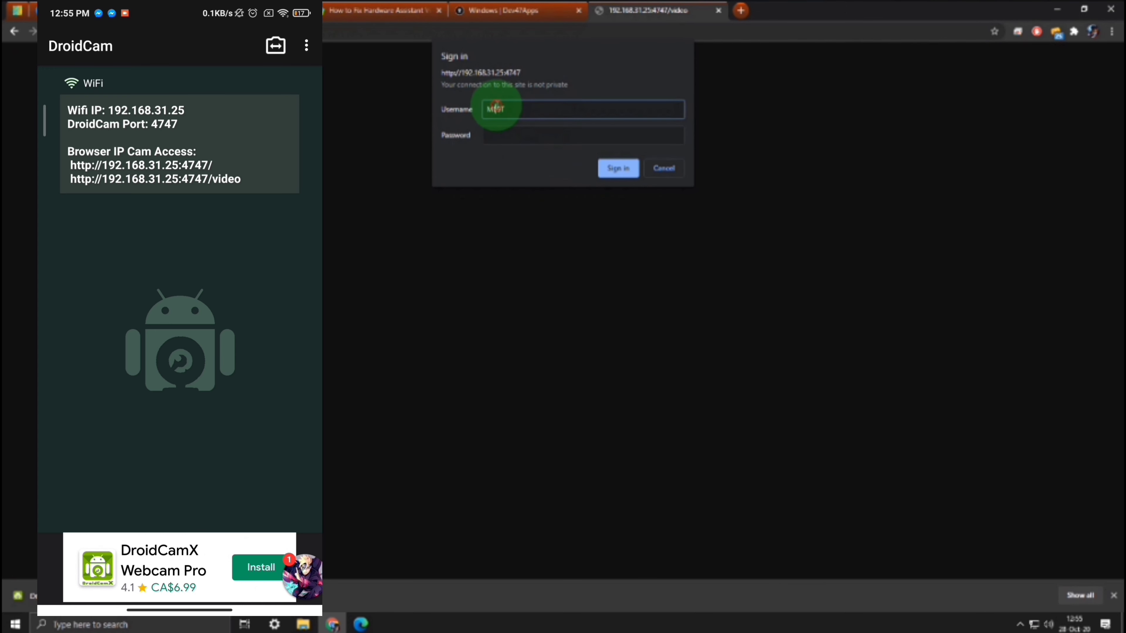
left_click(617, 168)
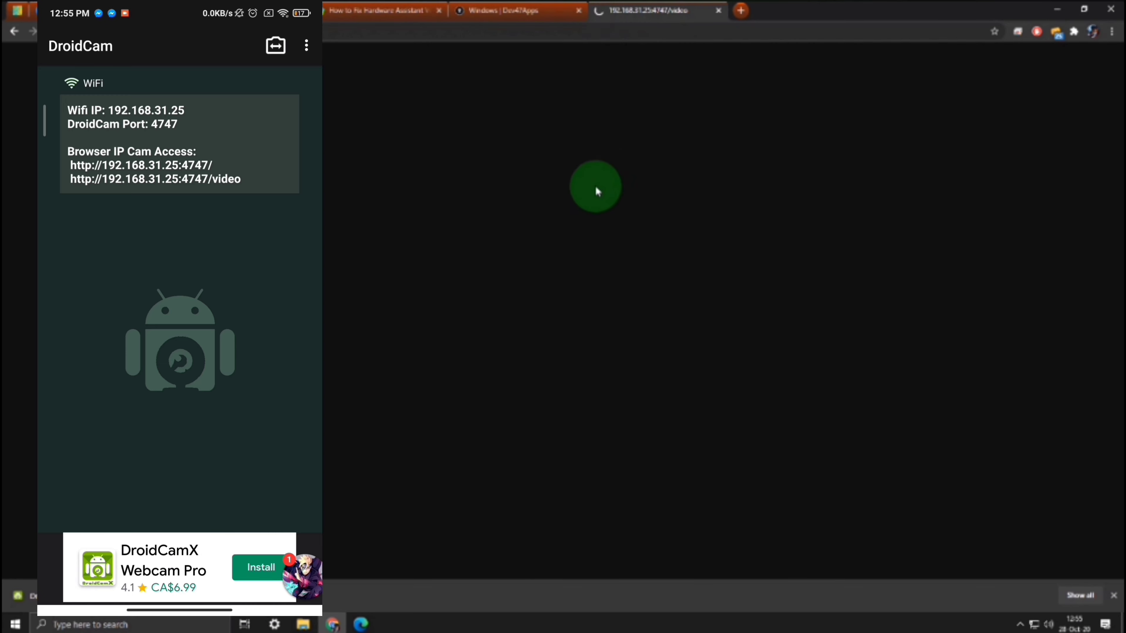
mouse_move(580, 217)
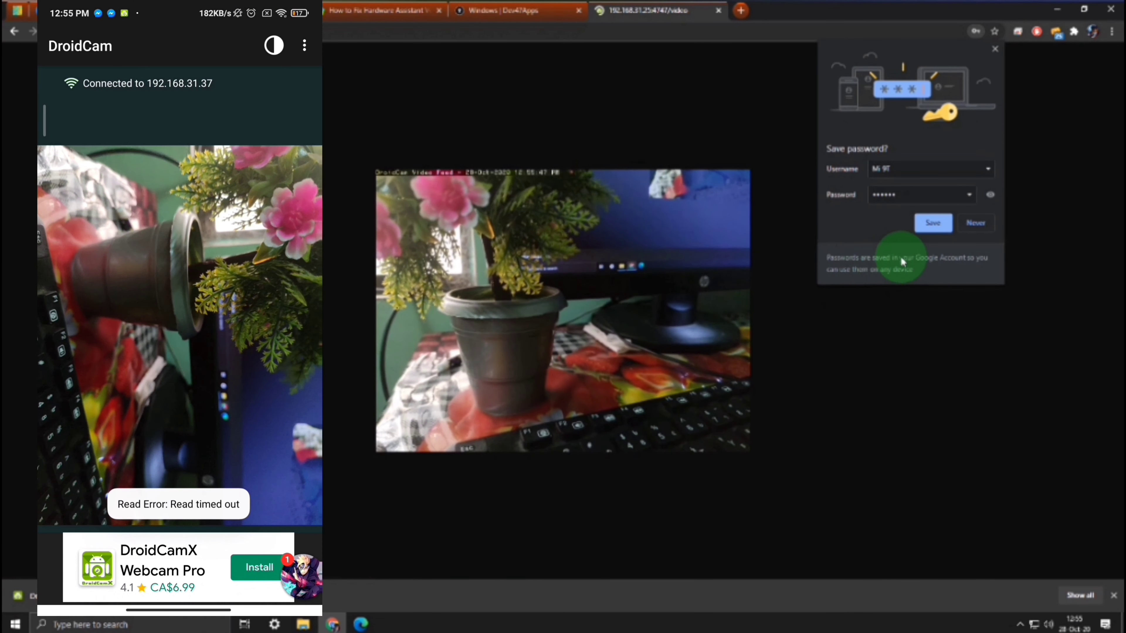
left_click(931, 222)
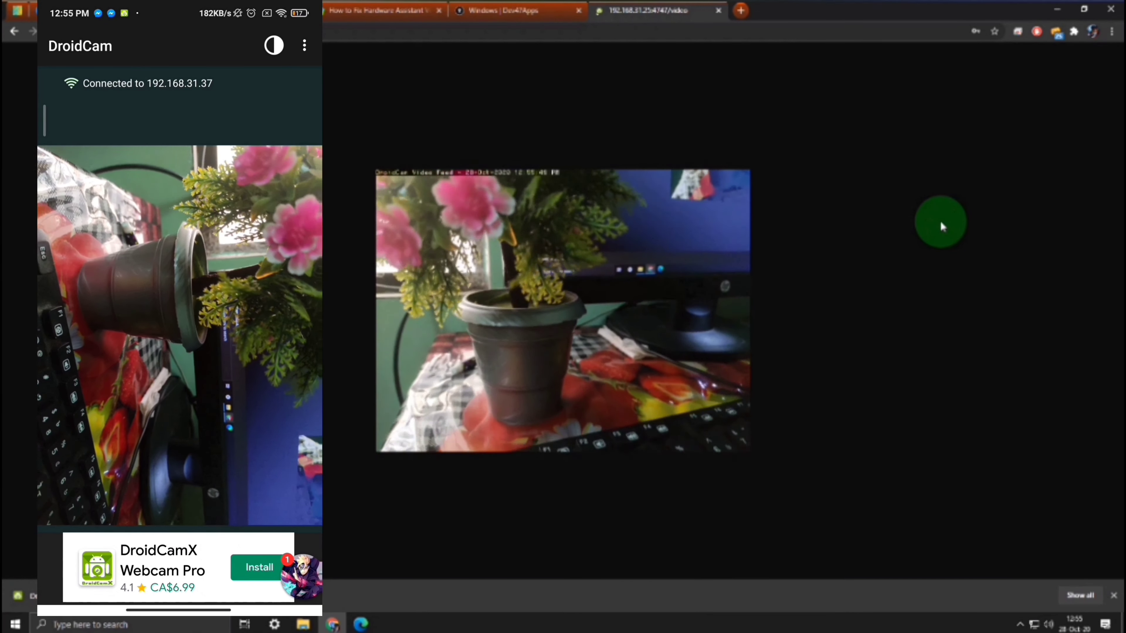